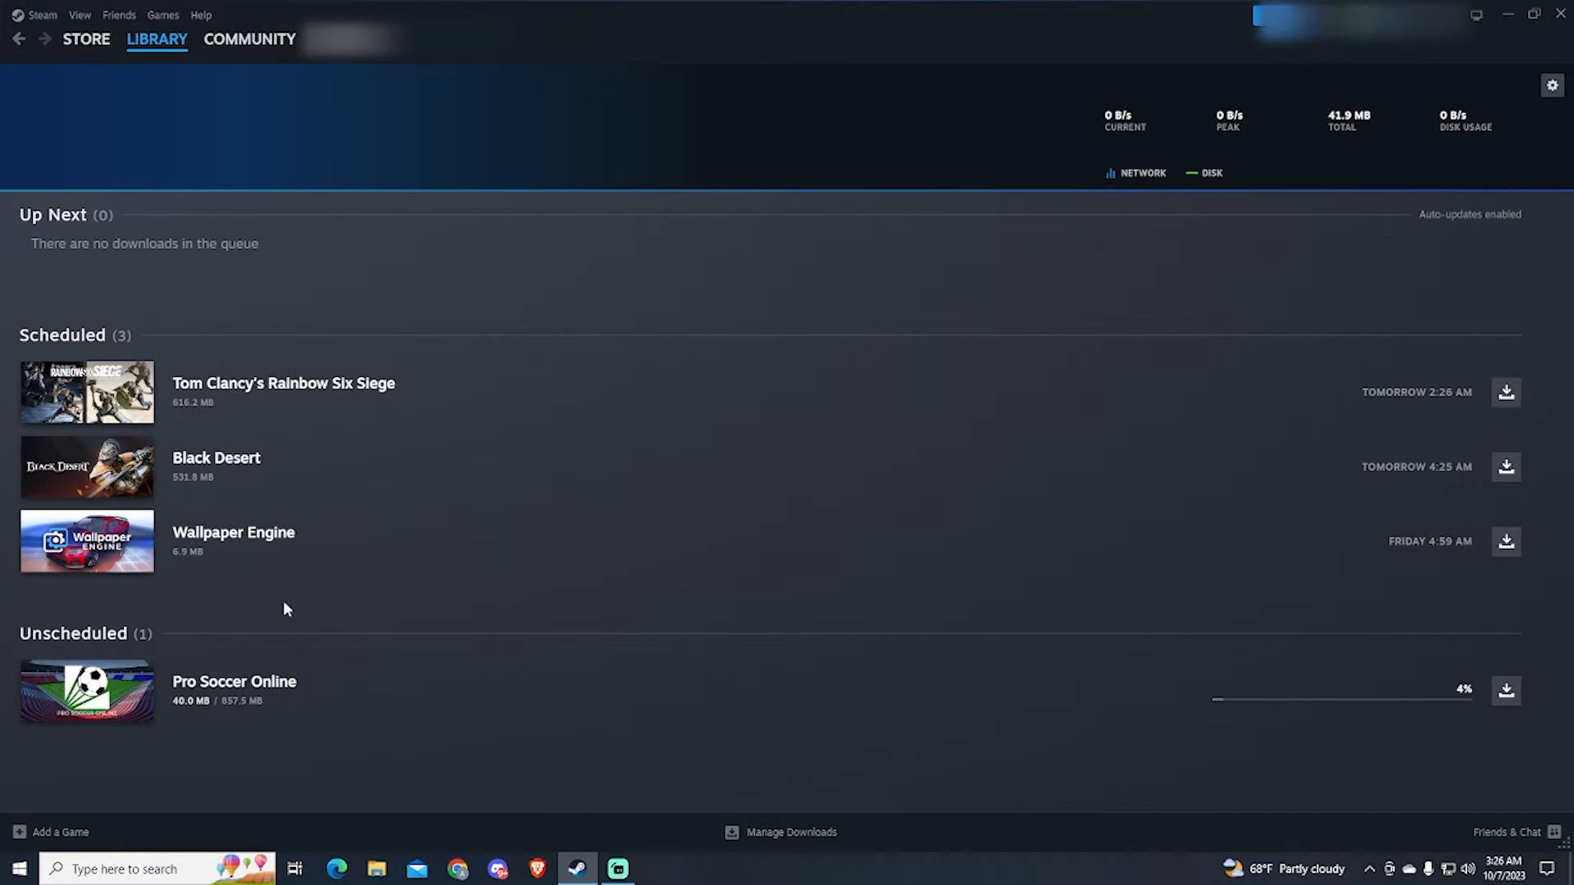
Step: Open Steam's settings window from the Steam menu
click(86, 39)
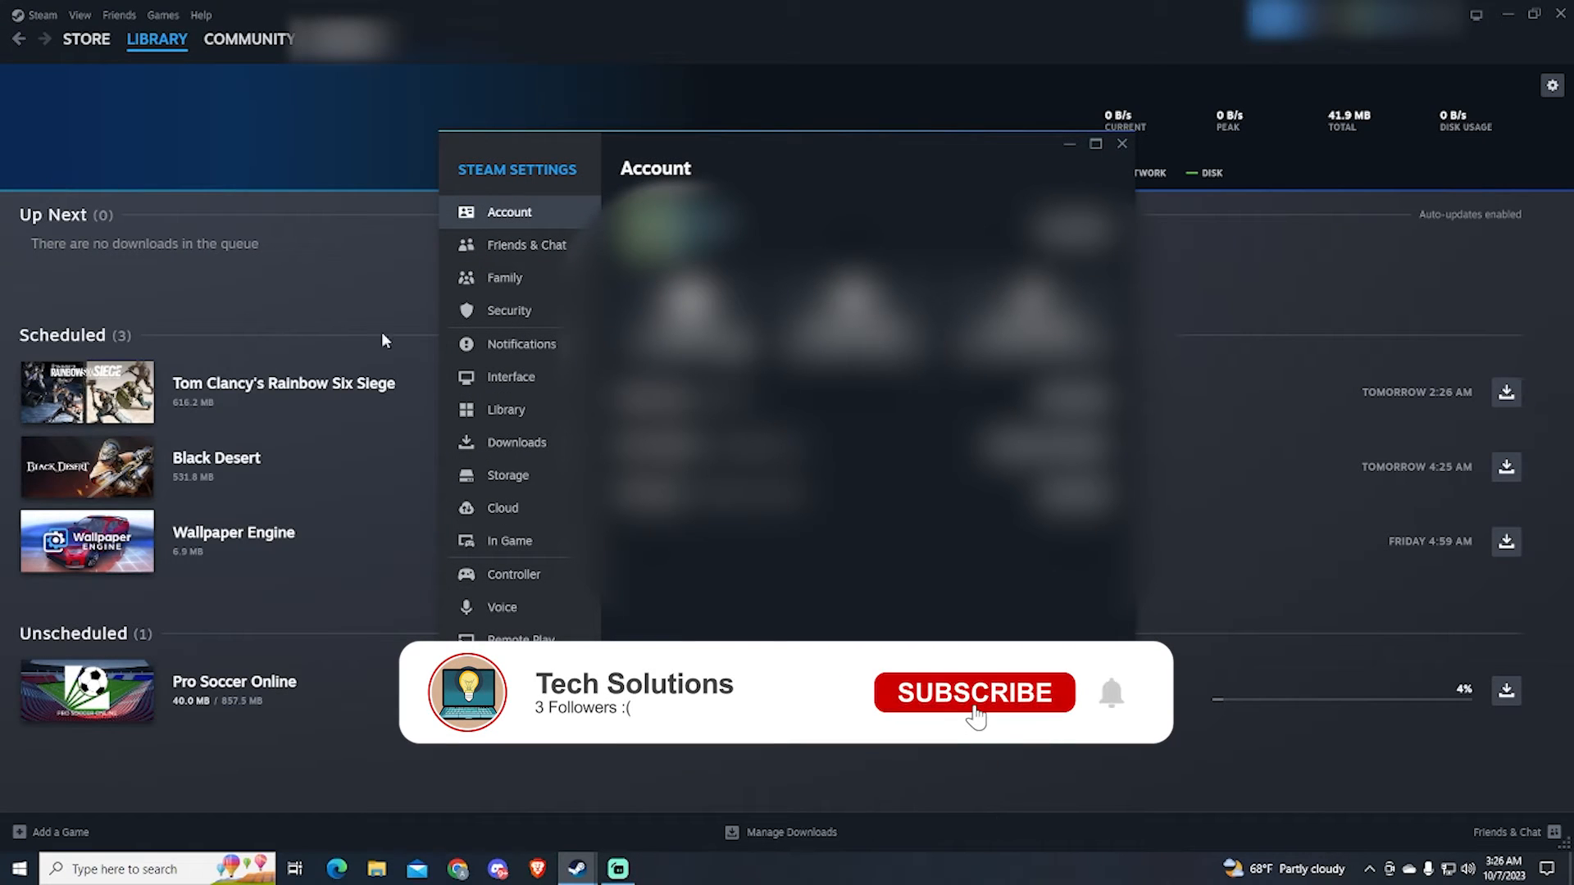
Step: Browse the Downloads page's region list, keeping the download region at US - Austin
click(516, 443)
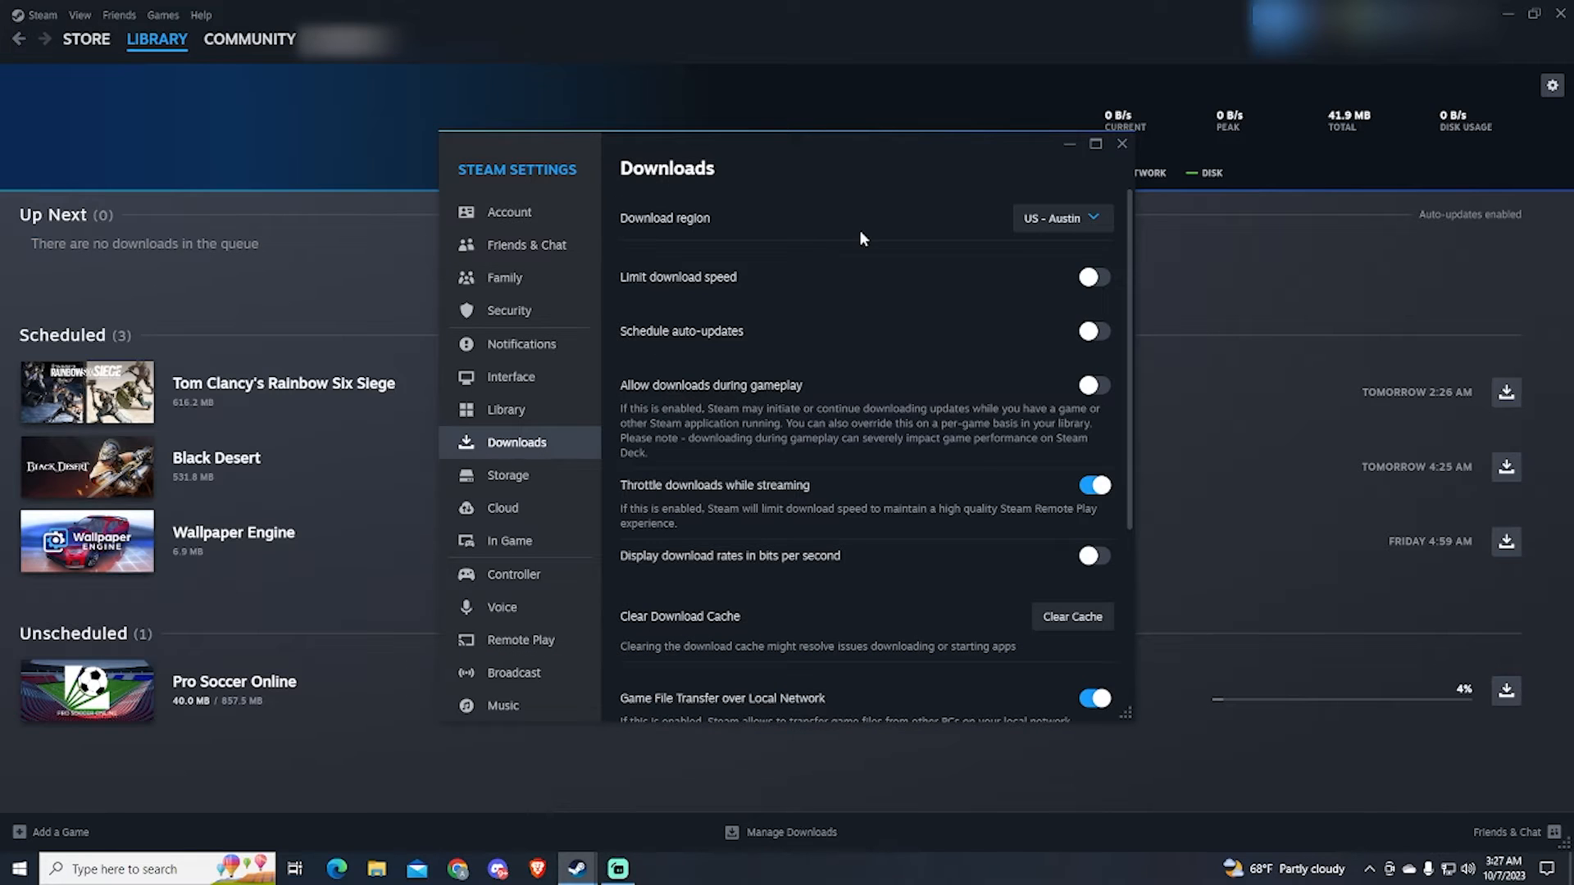
mouse_move(703, 230)
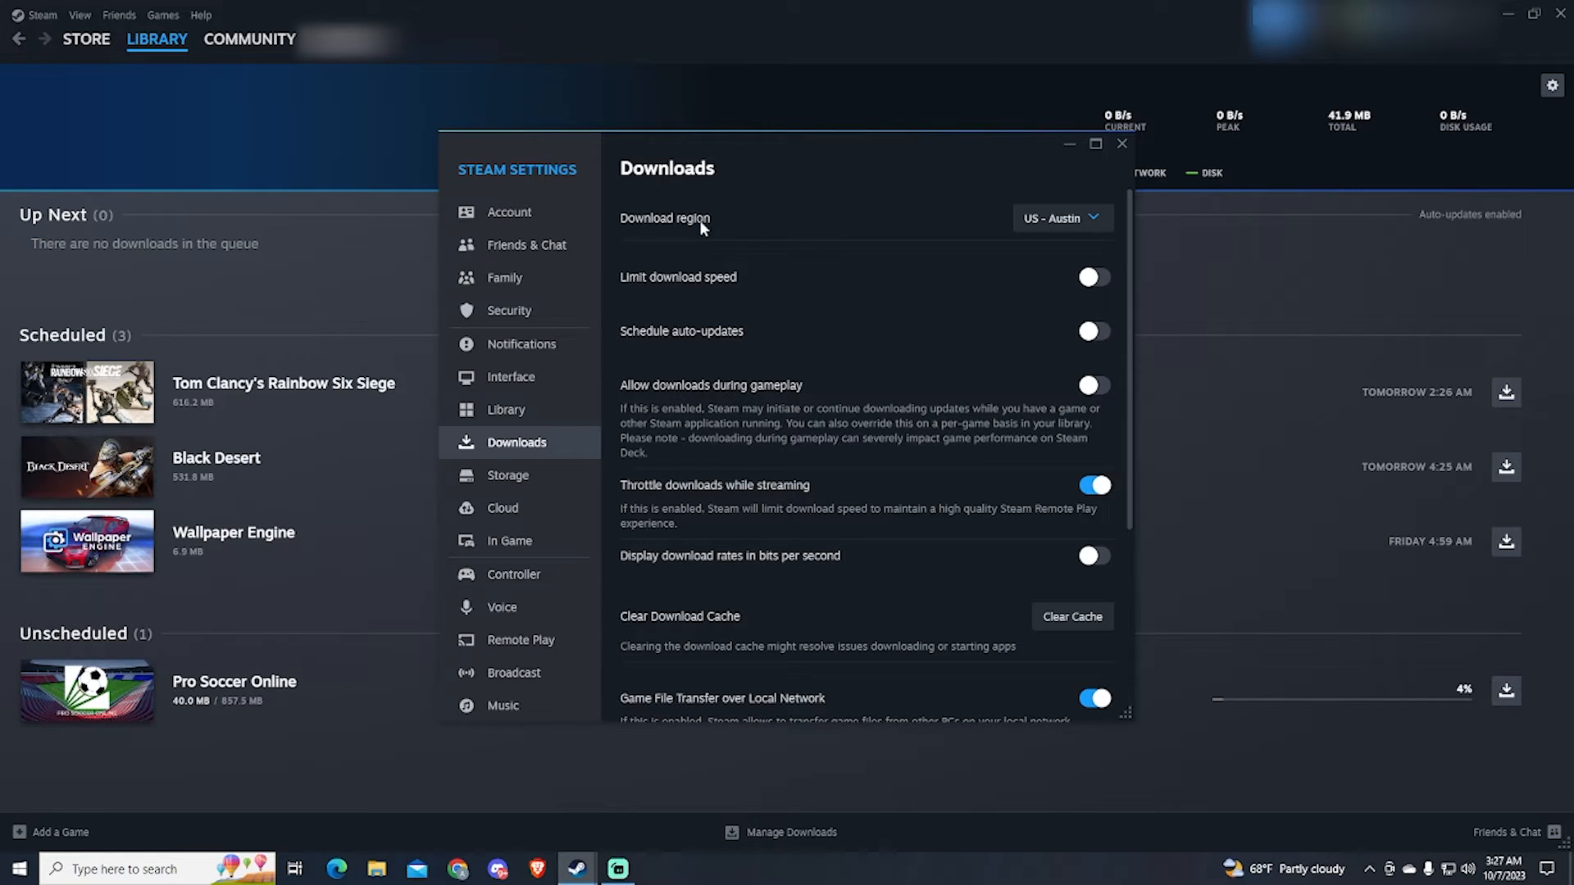
click(1061, 217)
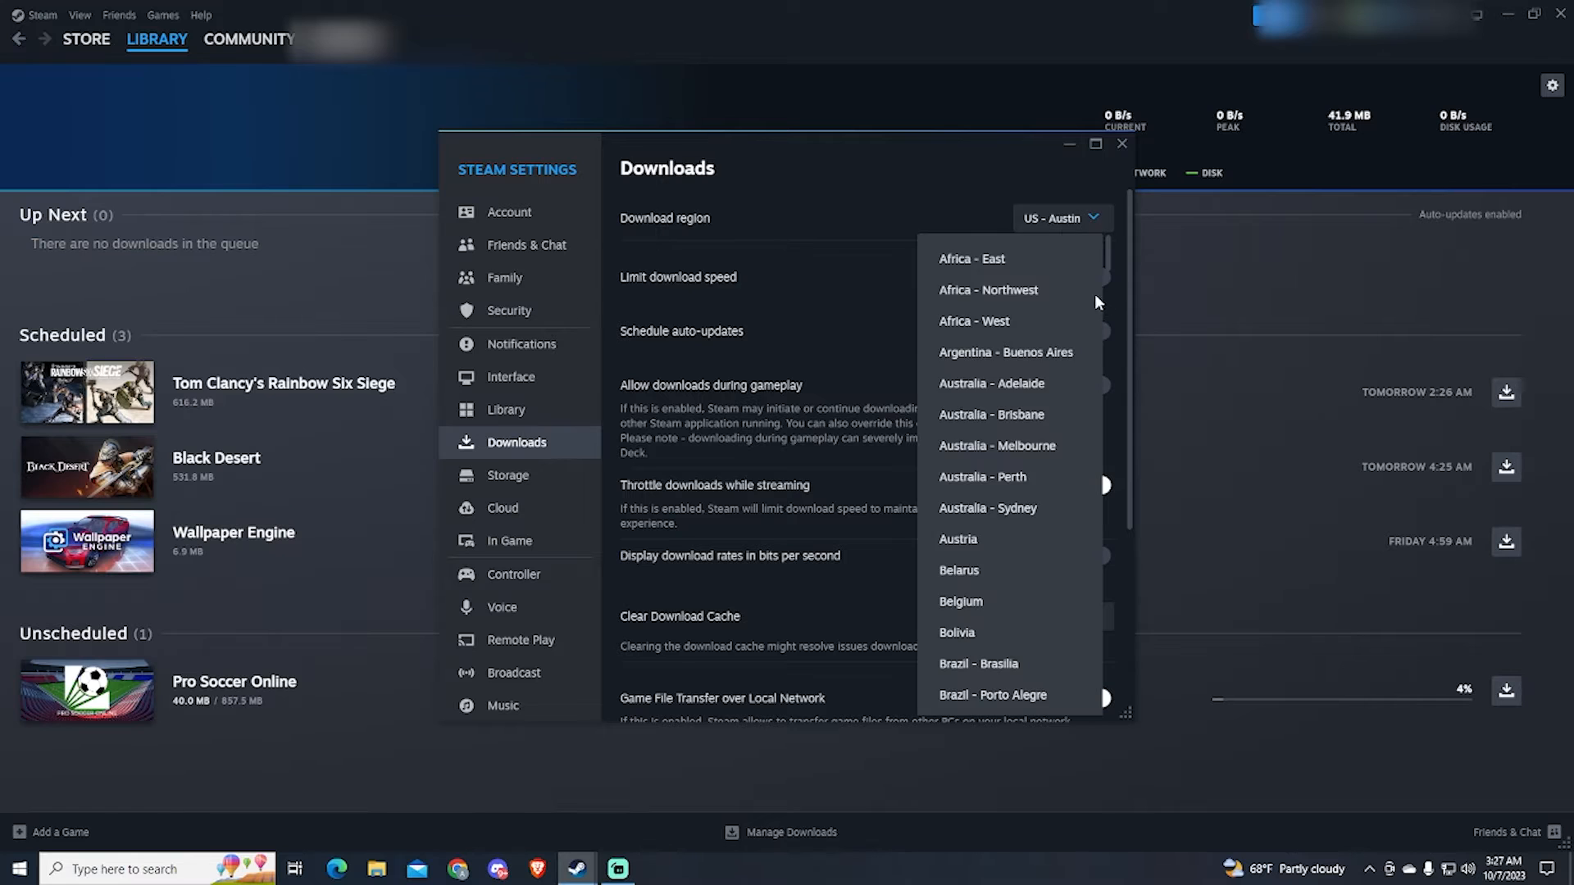
scroll(down, 3)
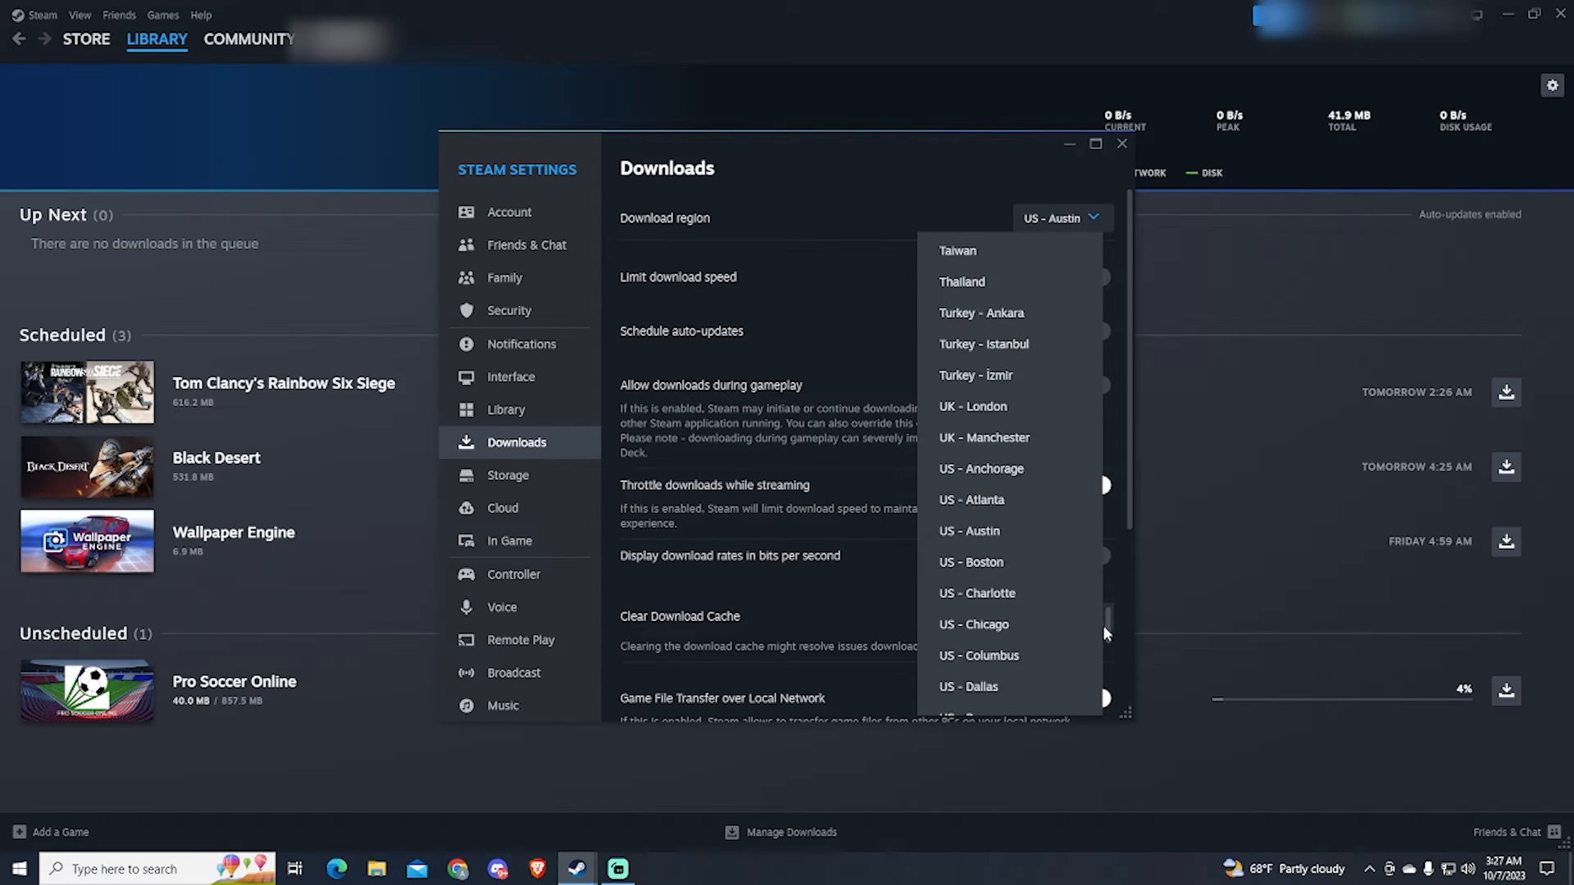
scroll(down, 3)
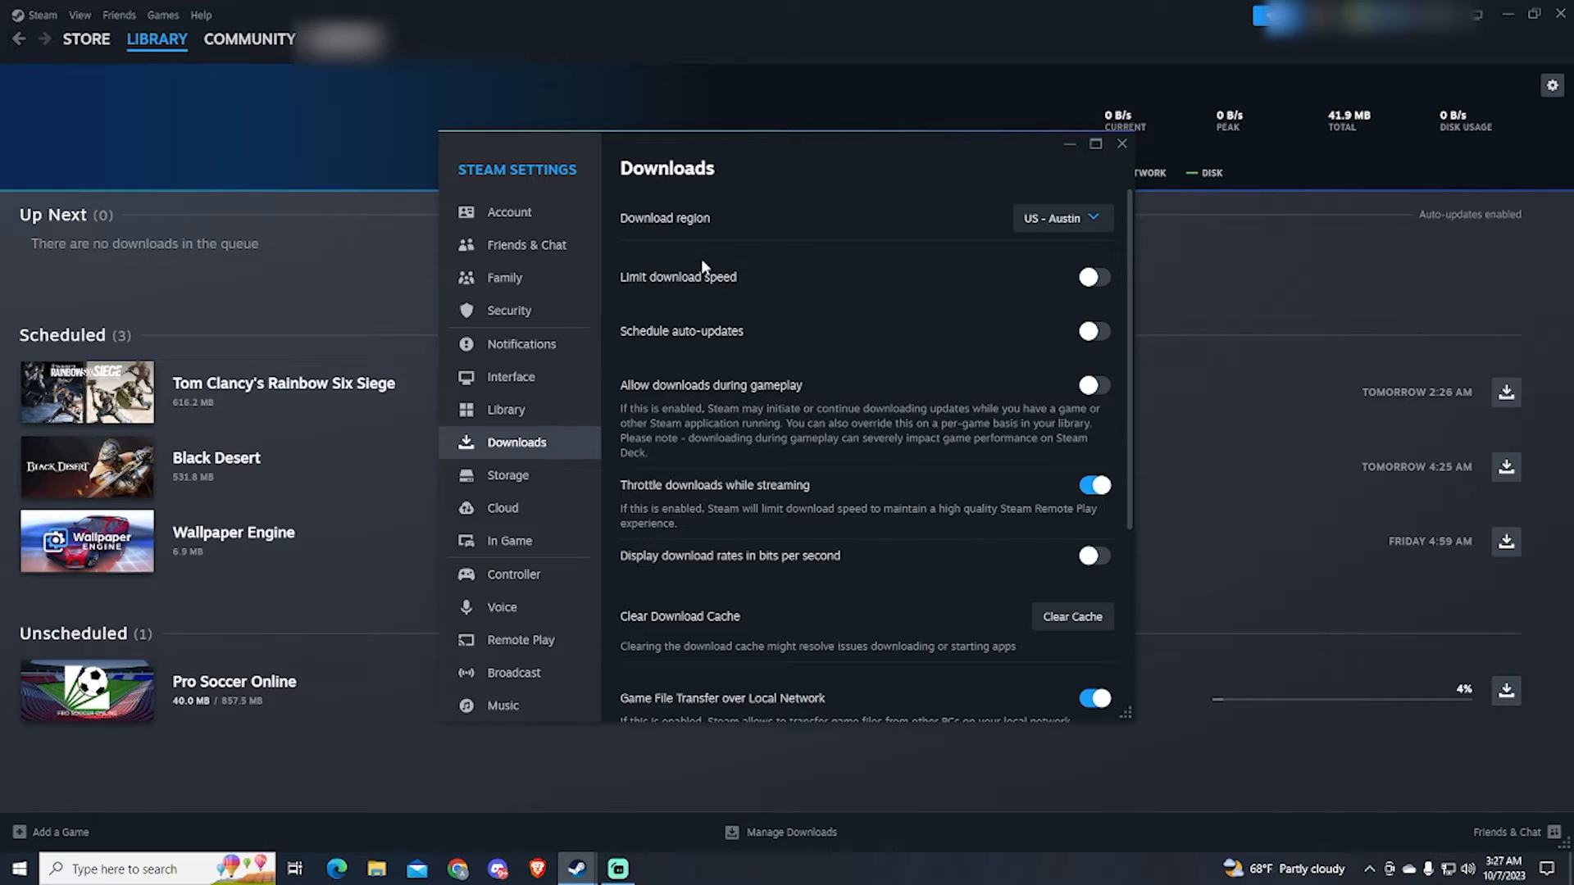
click(1095, 276)
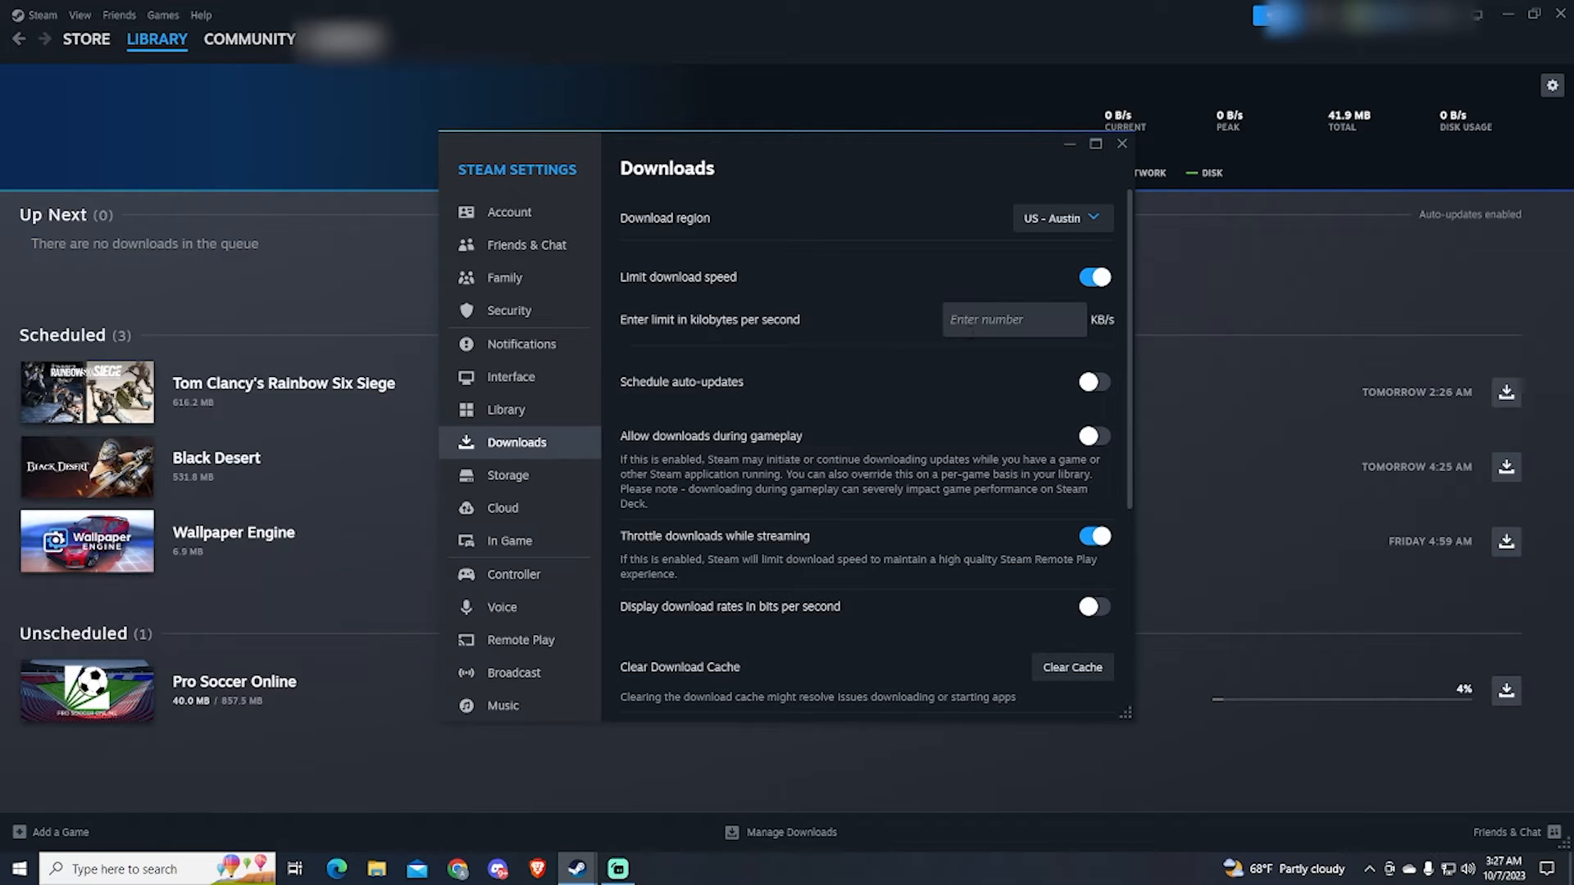
click(1012, 319)
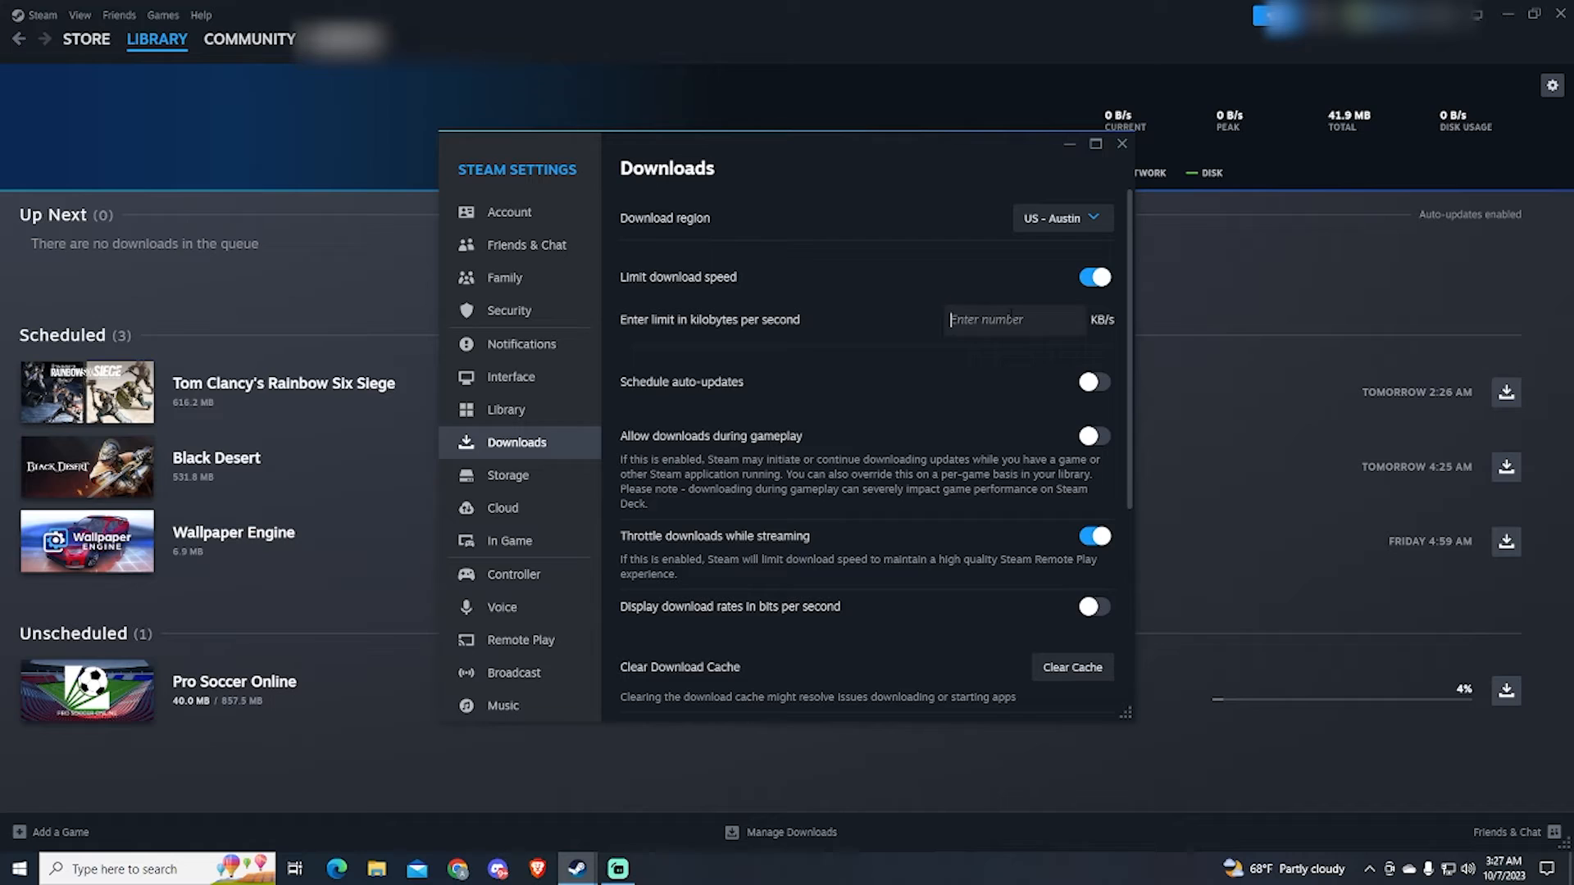
click(1095, 277)
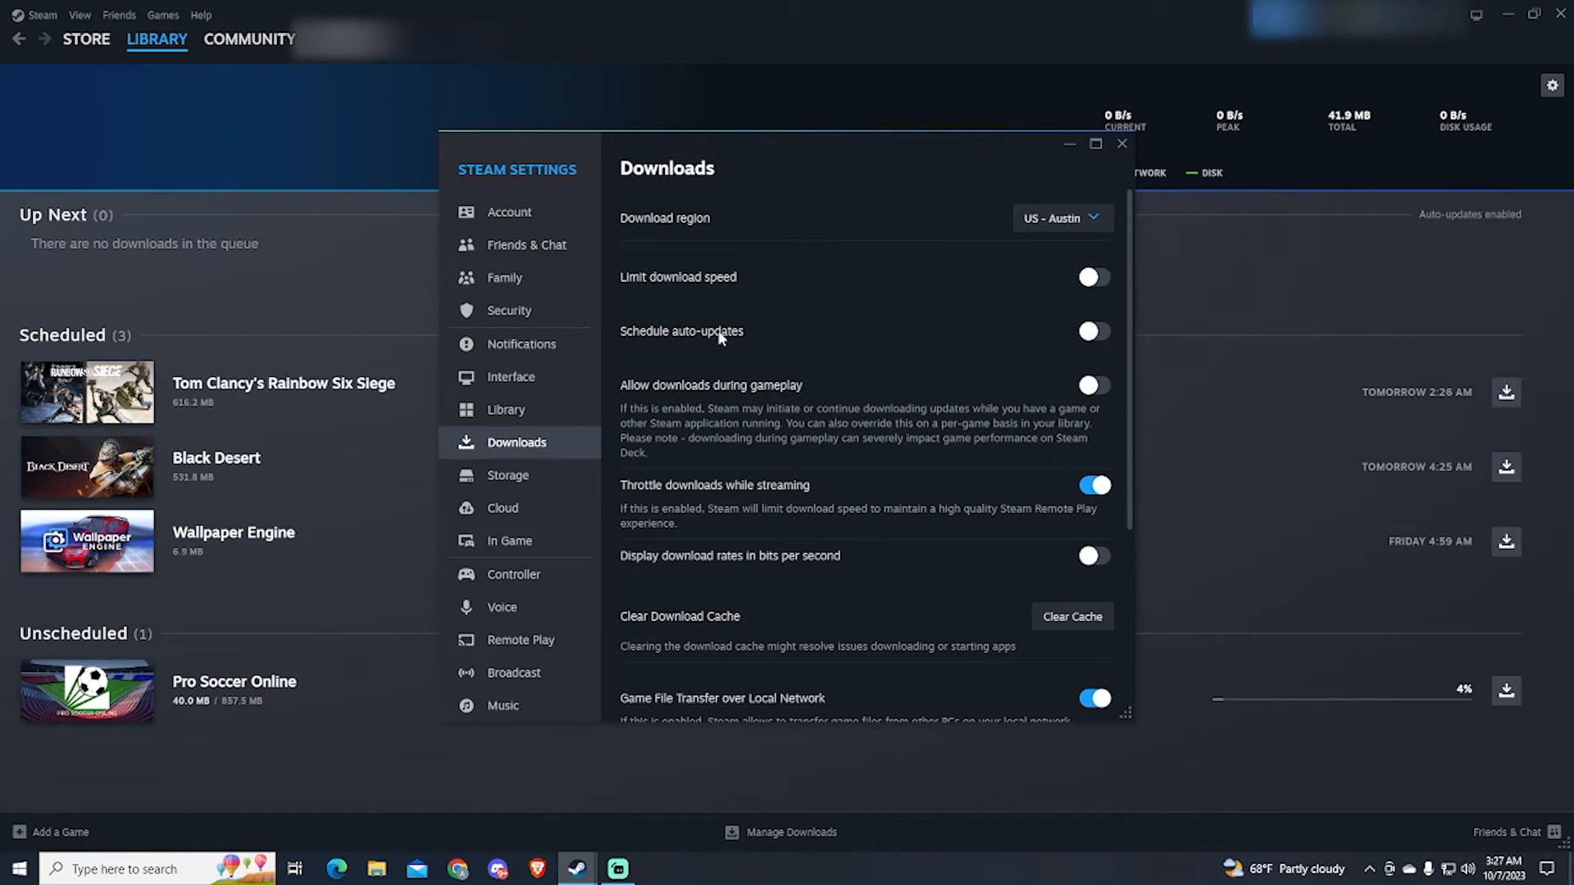
mouse_move(1091, 329)
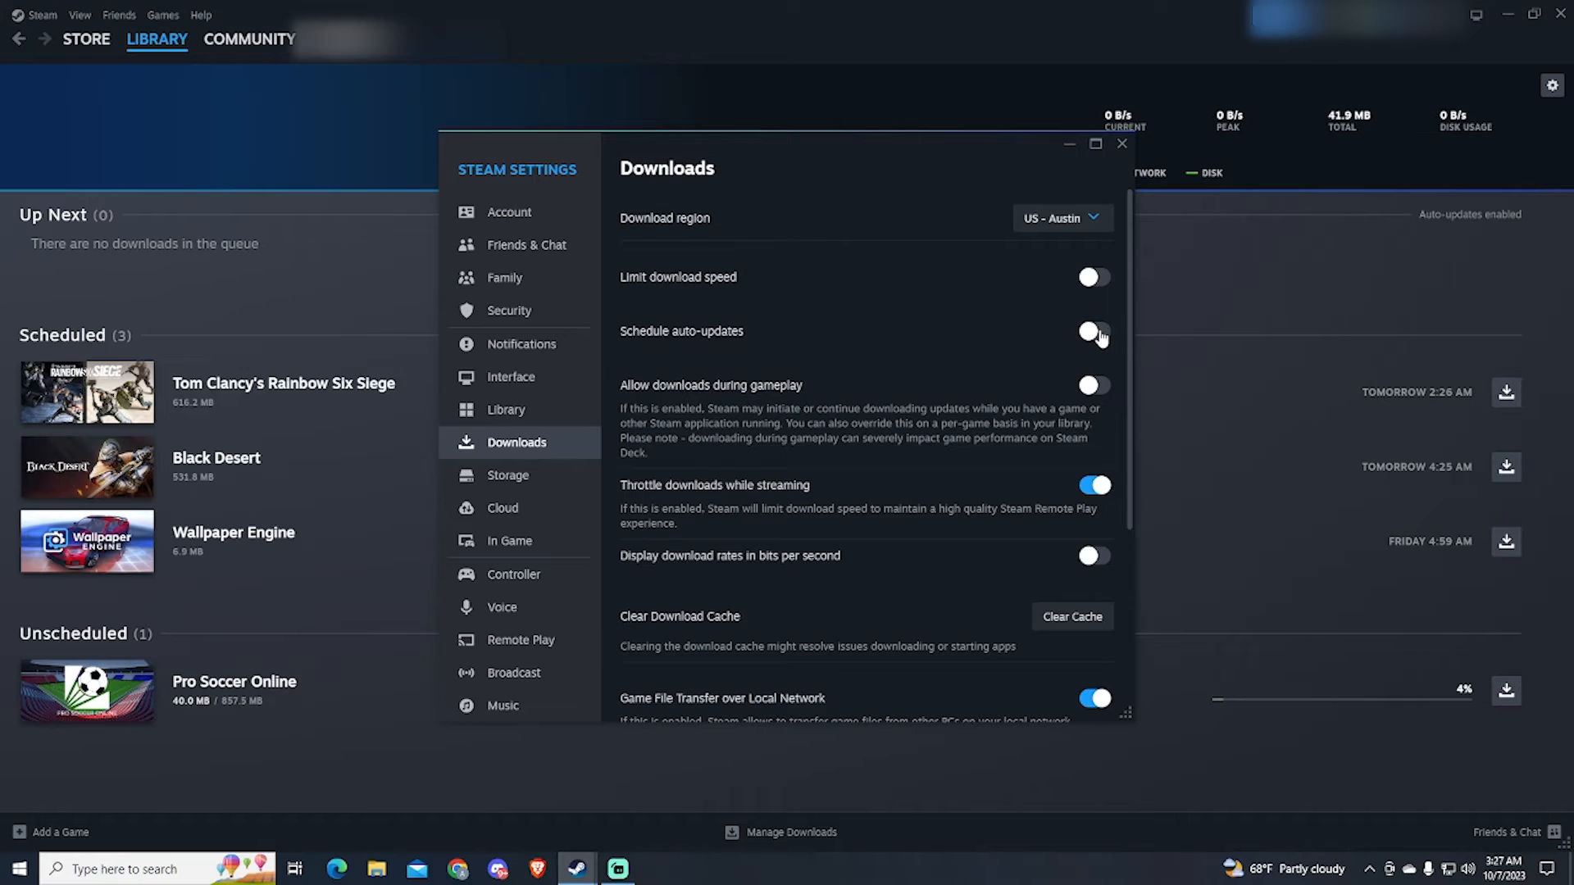
click(1094, 332)
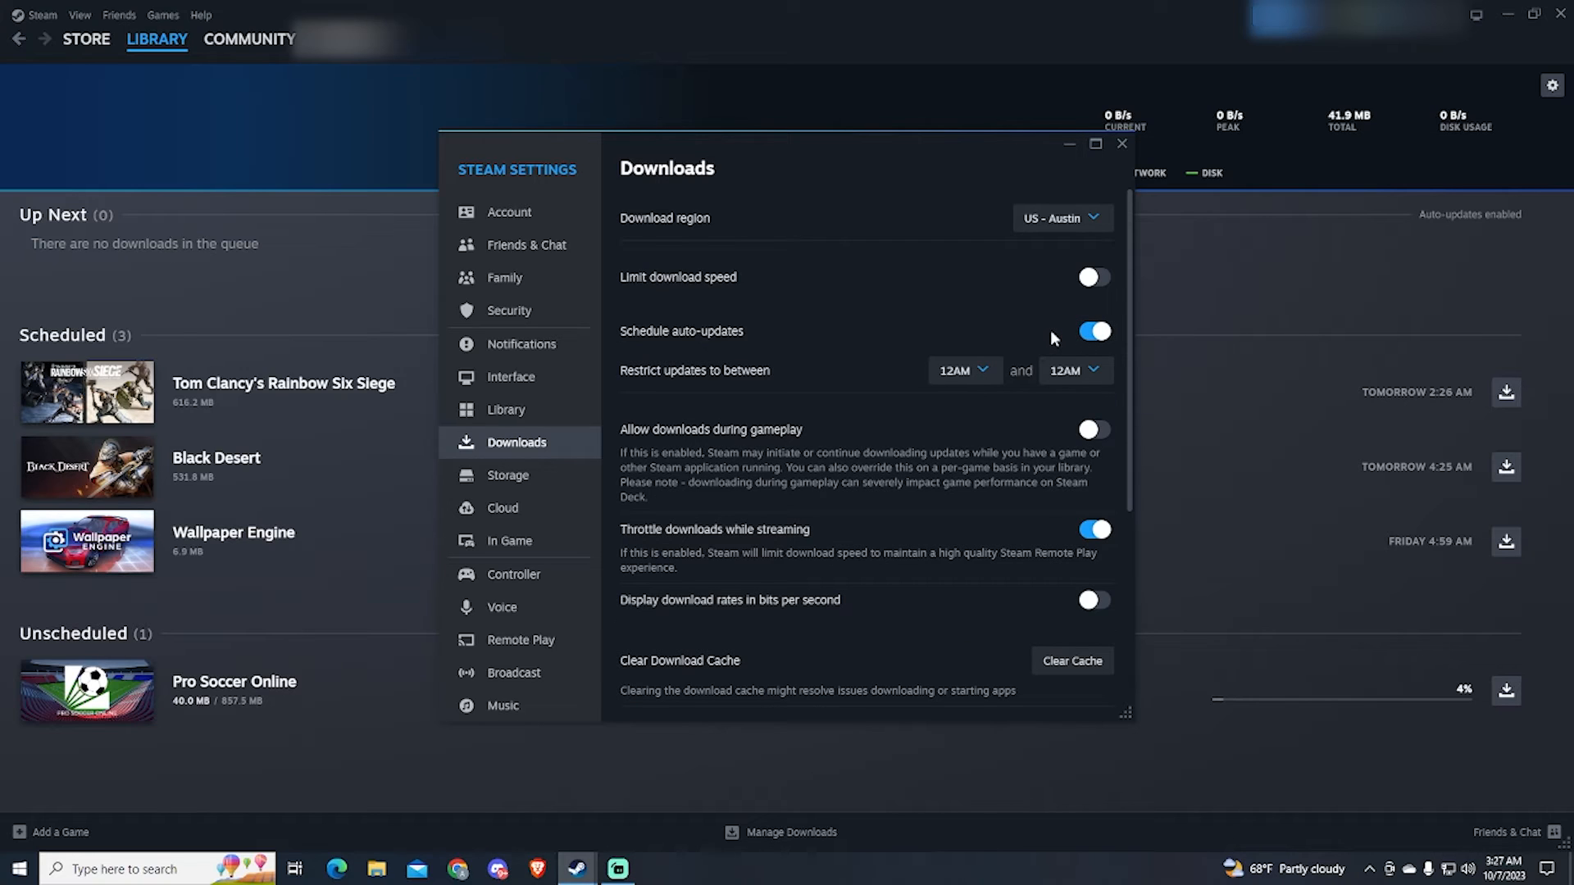
mouse_move(1099, 334)
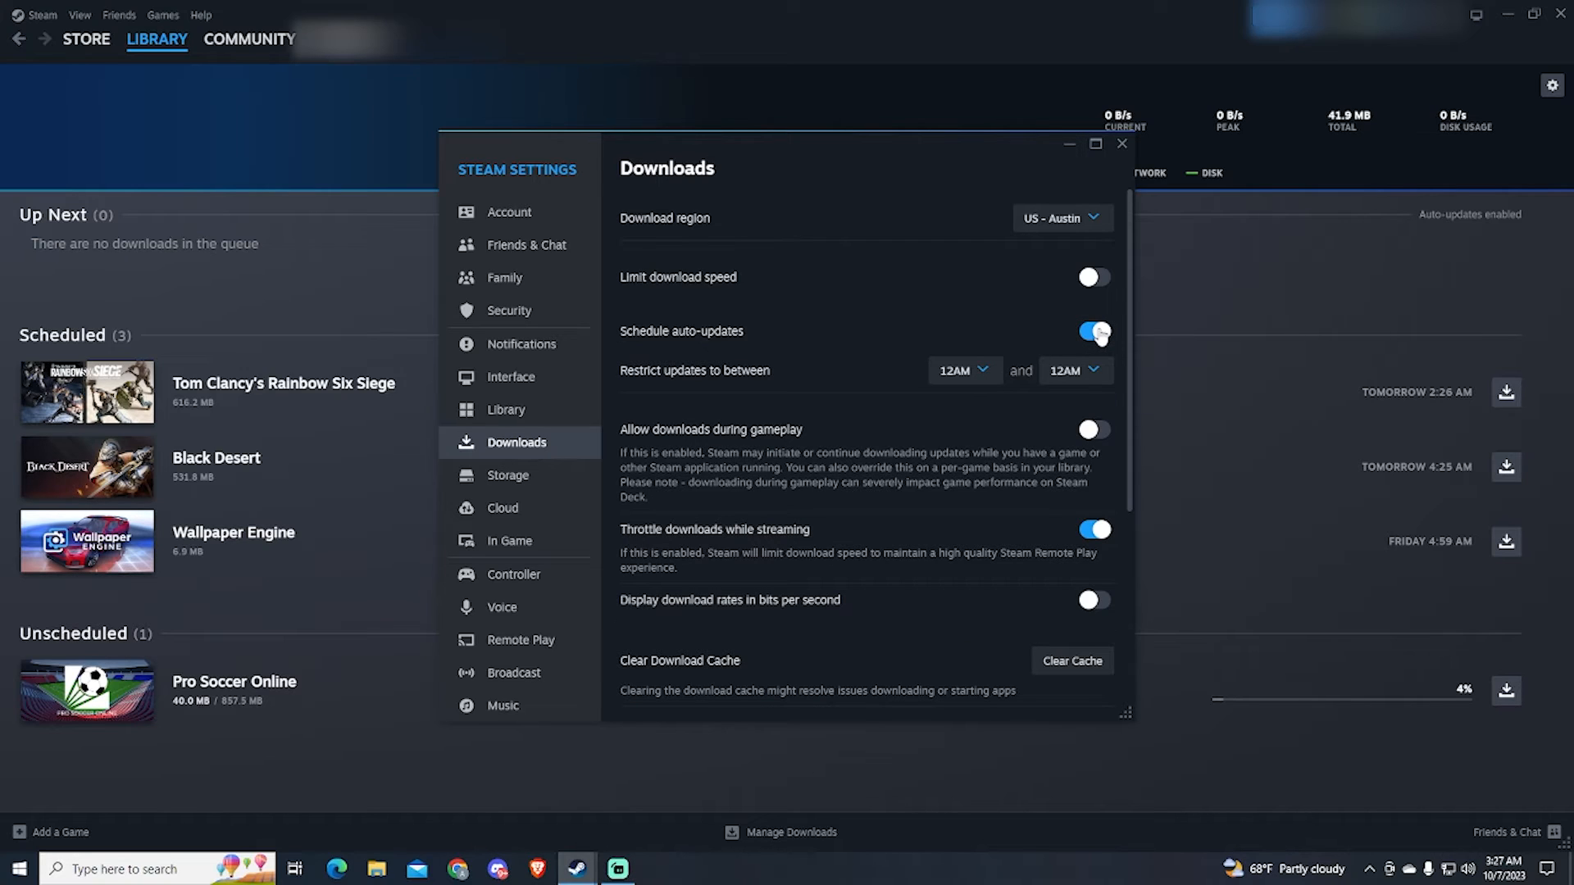
click(1095, 331)
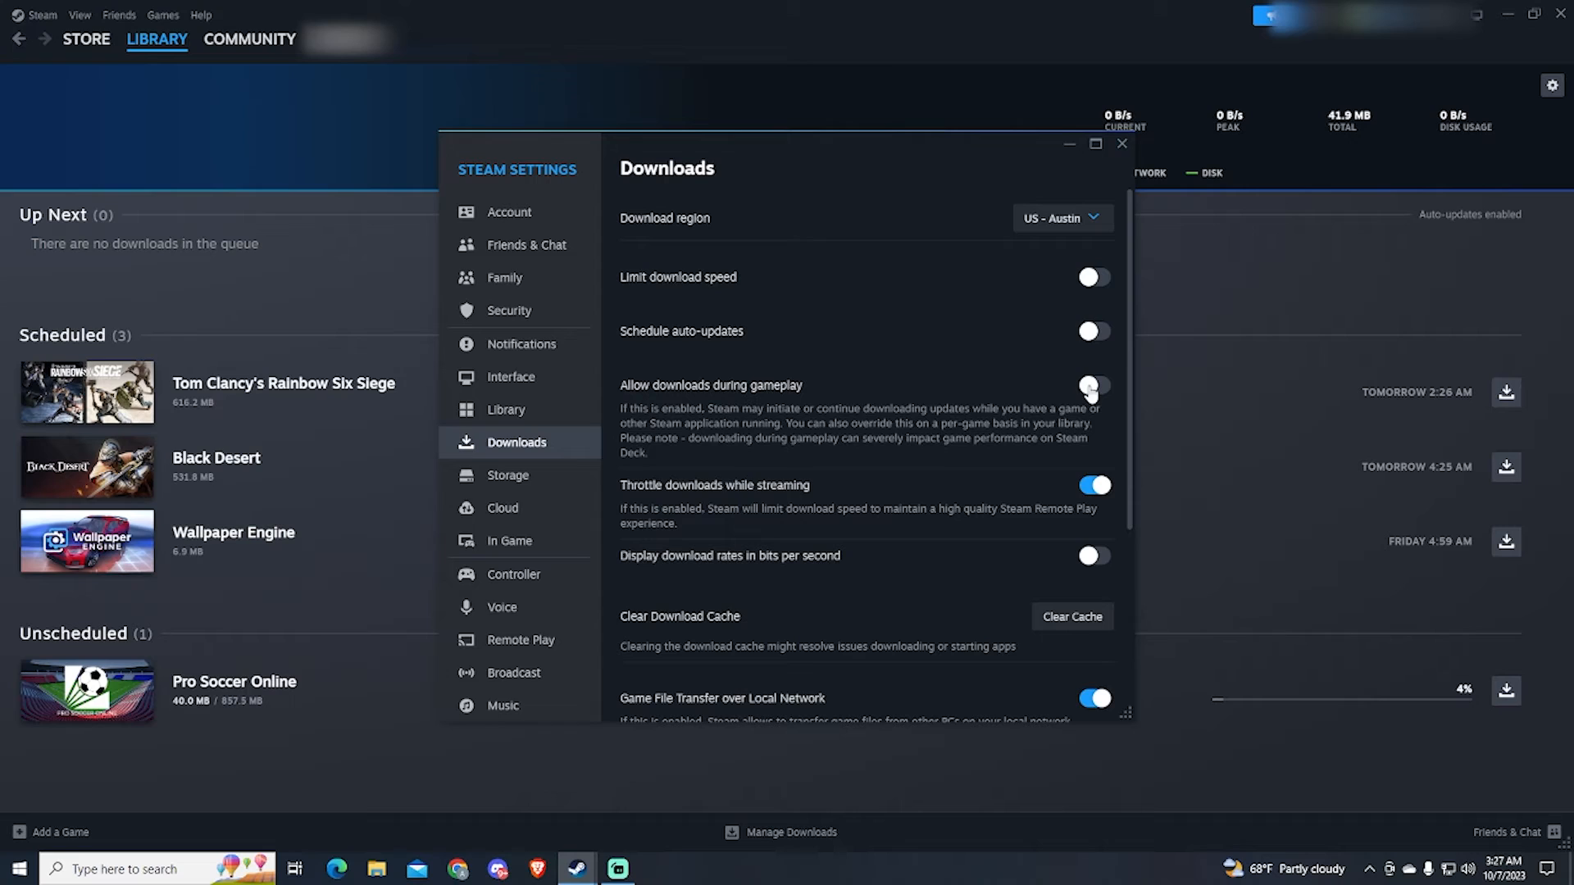
Step: Leave downloads during gameplay off and disable throttling downloads while streaming
click(1094, 386)
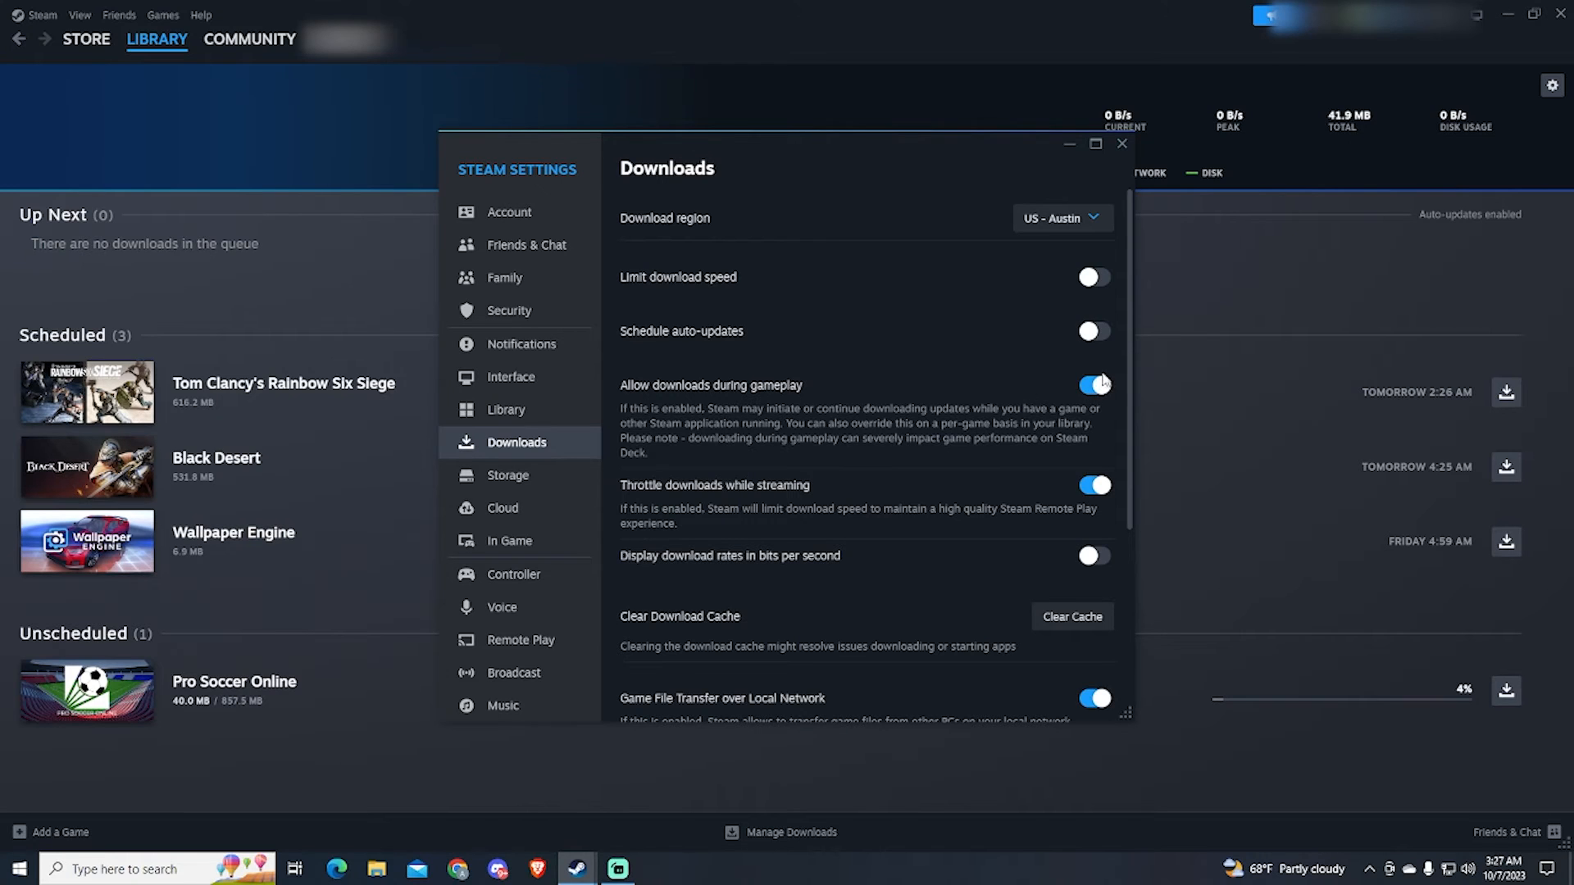
click(1094, 385)
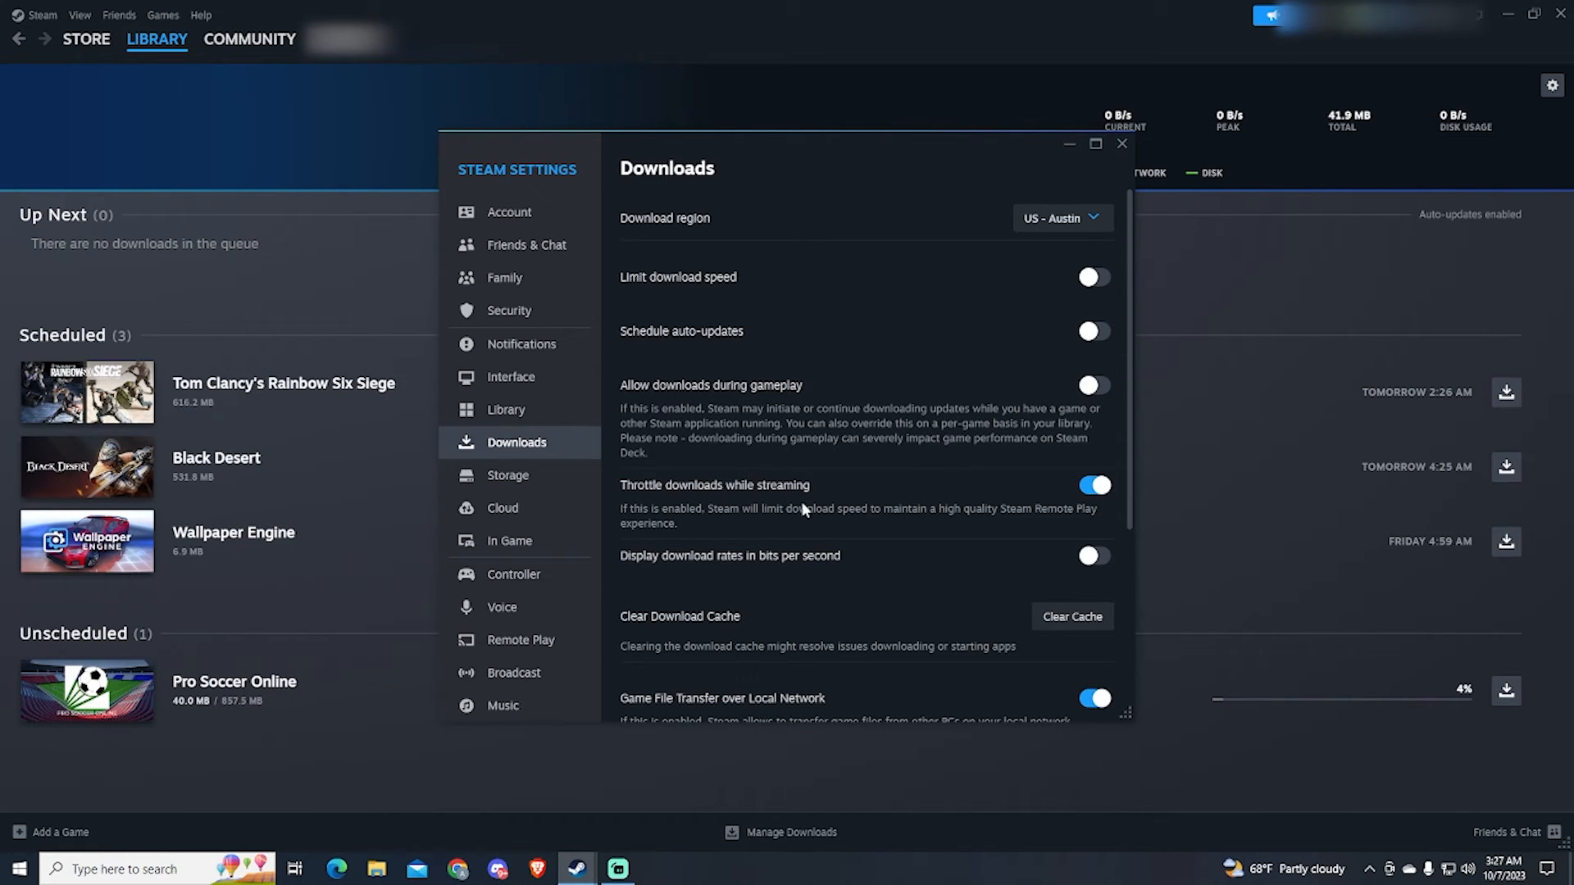
mouse_move(934, 522)
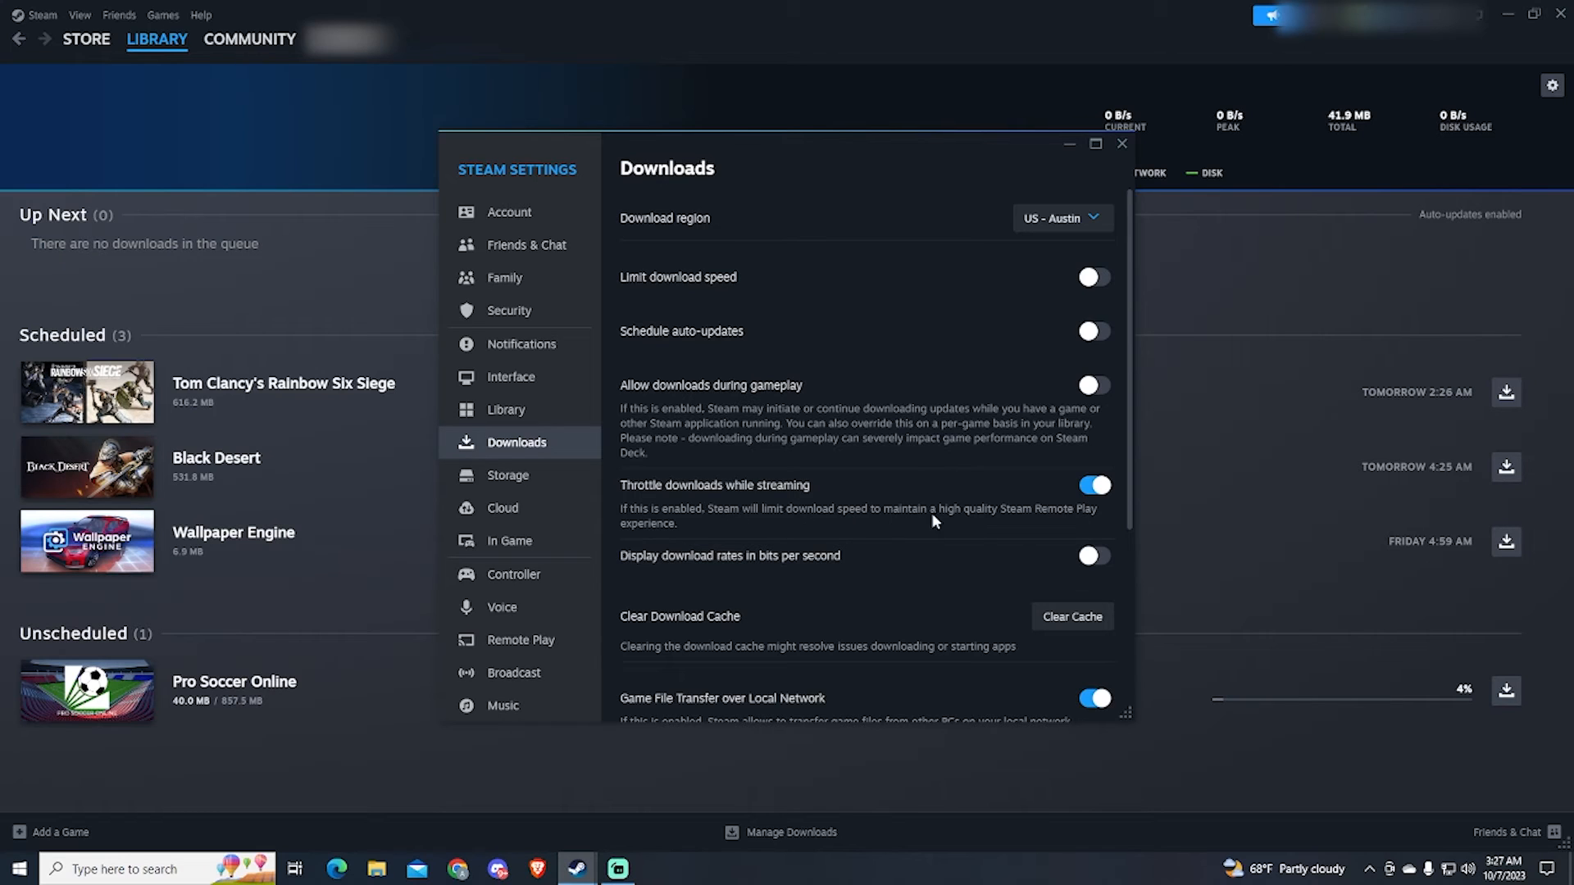
click(1094, 486)
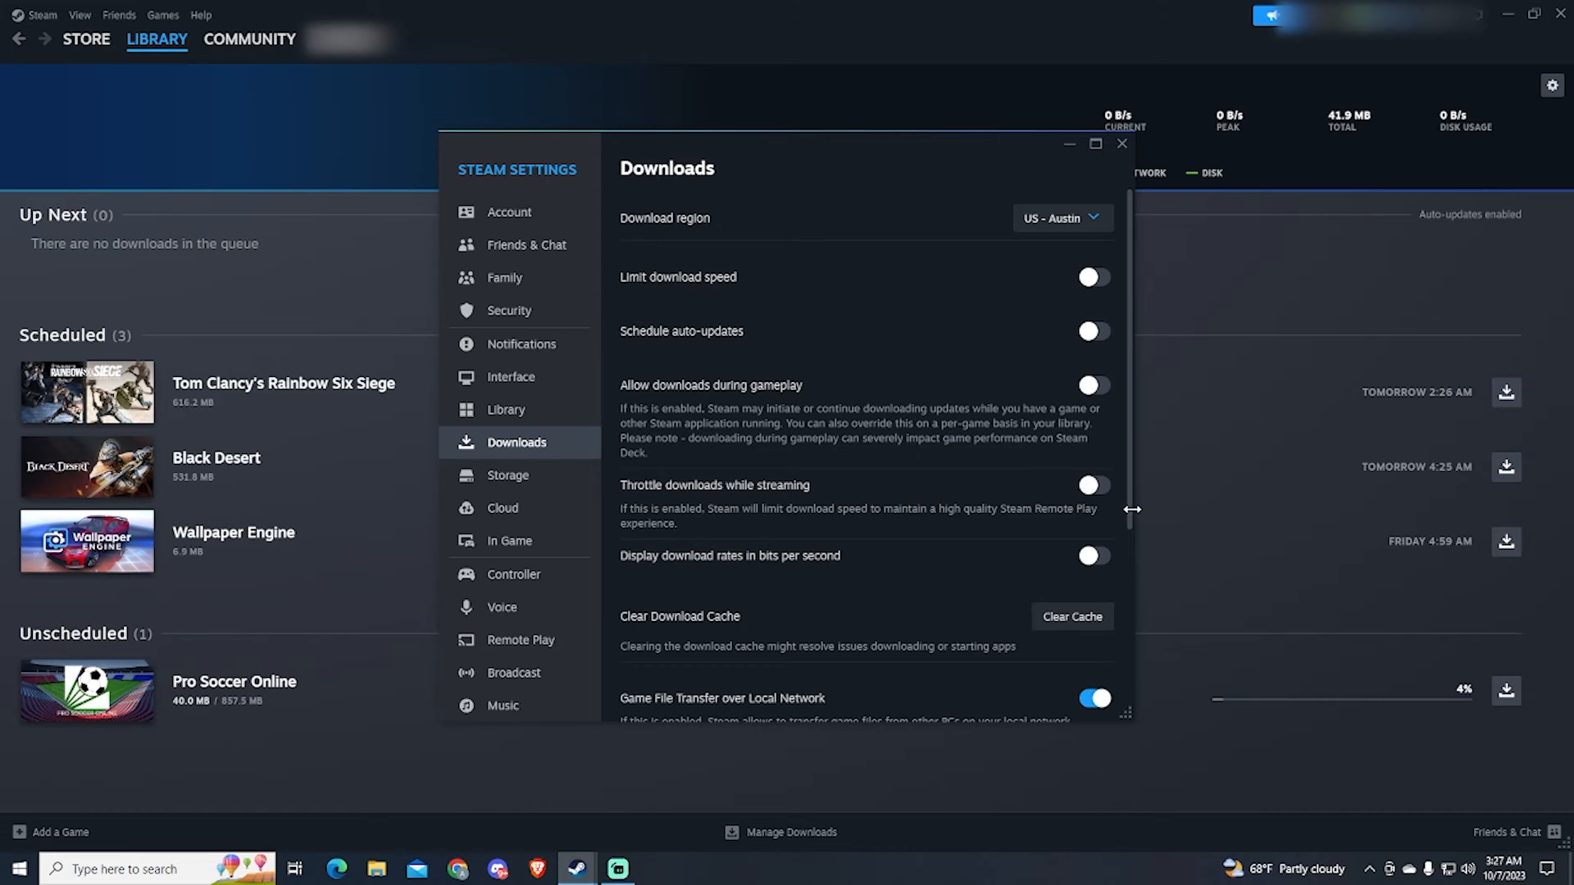
scroll(down, 3)
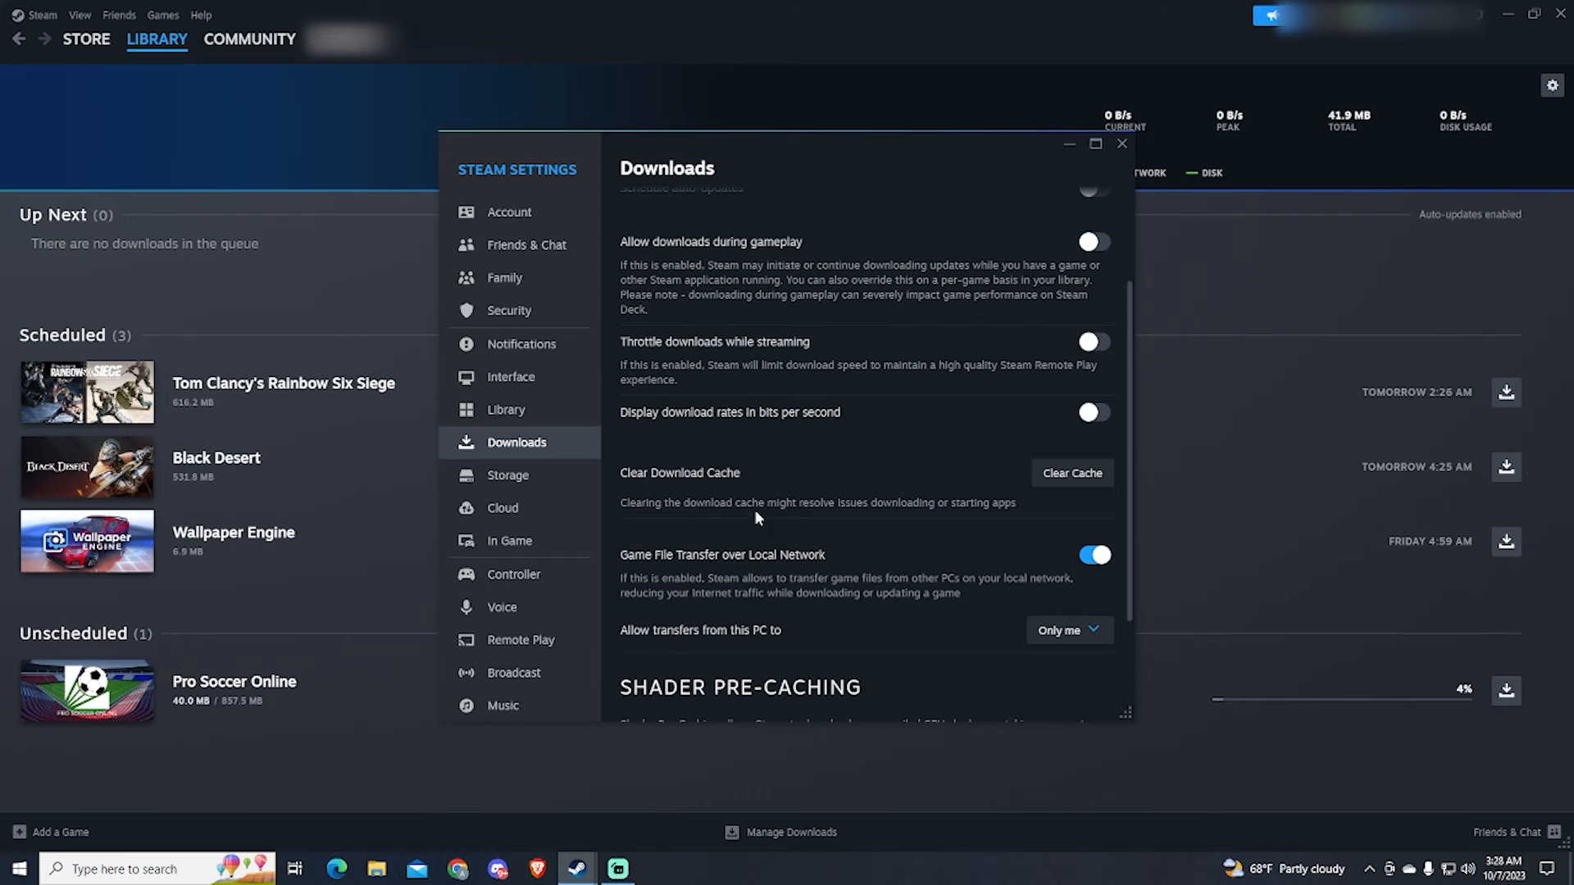
mouse_move(999, 517)
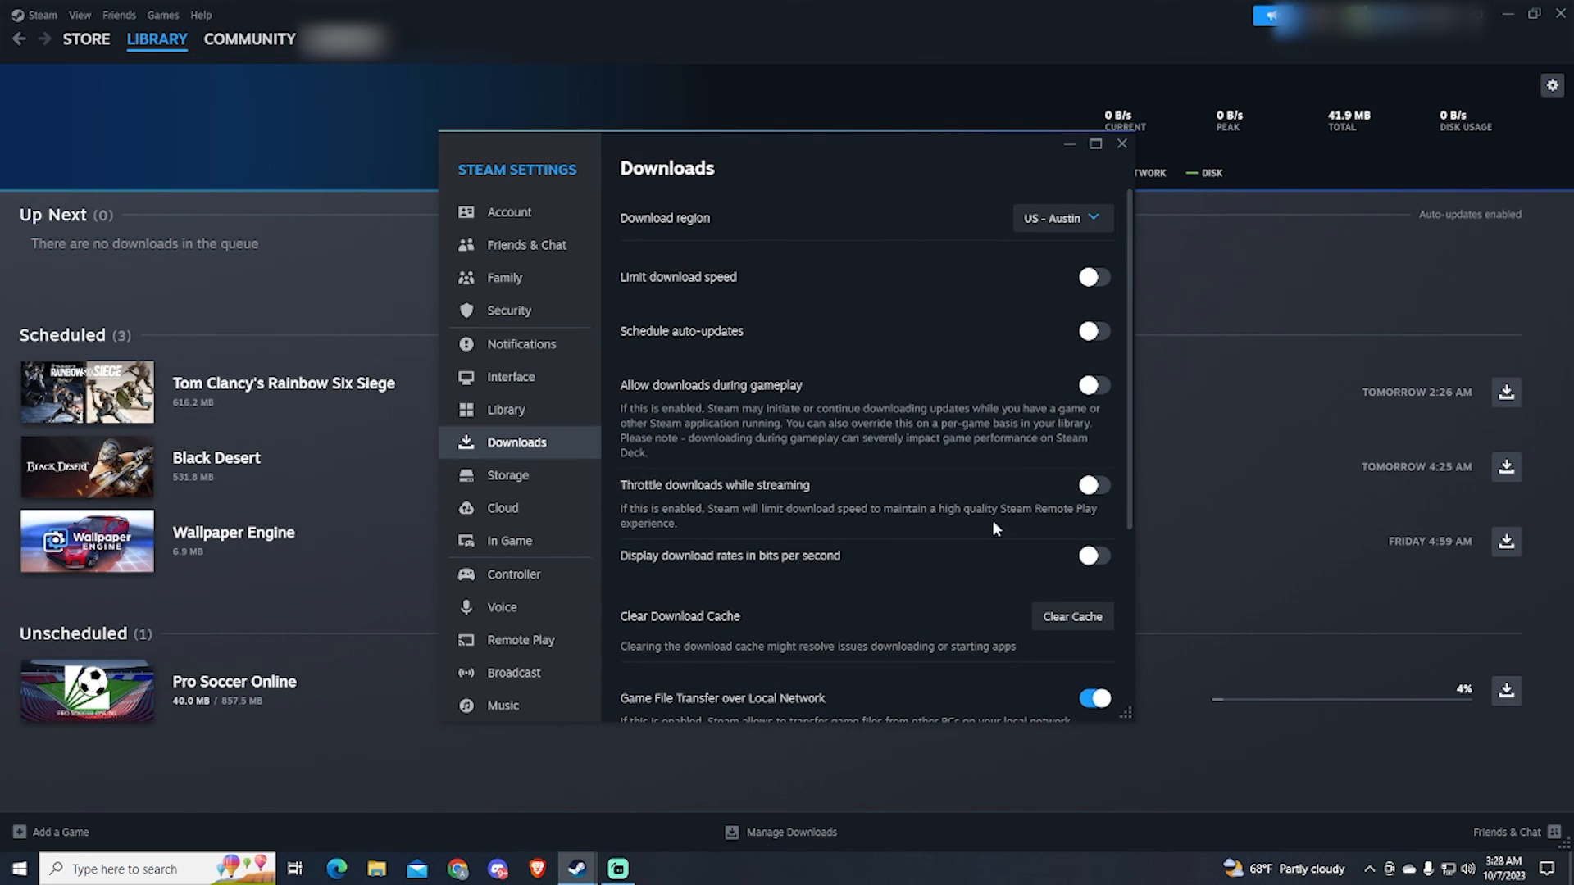
mouse_move(910, 341)
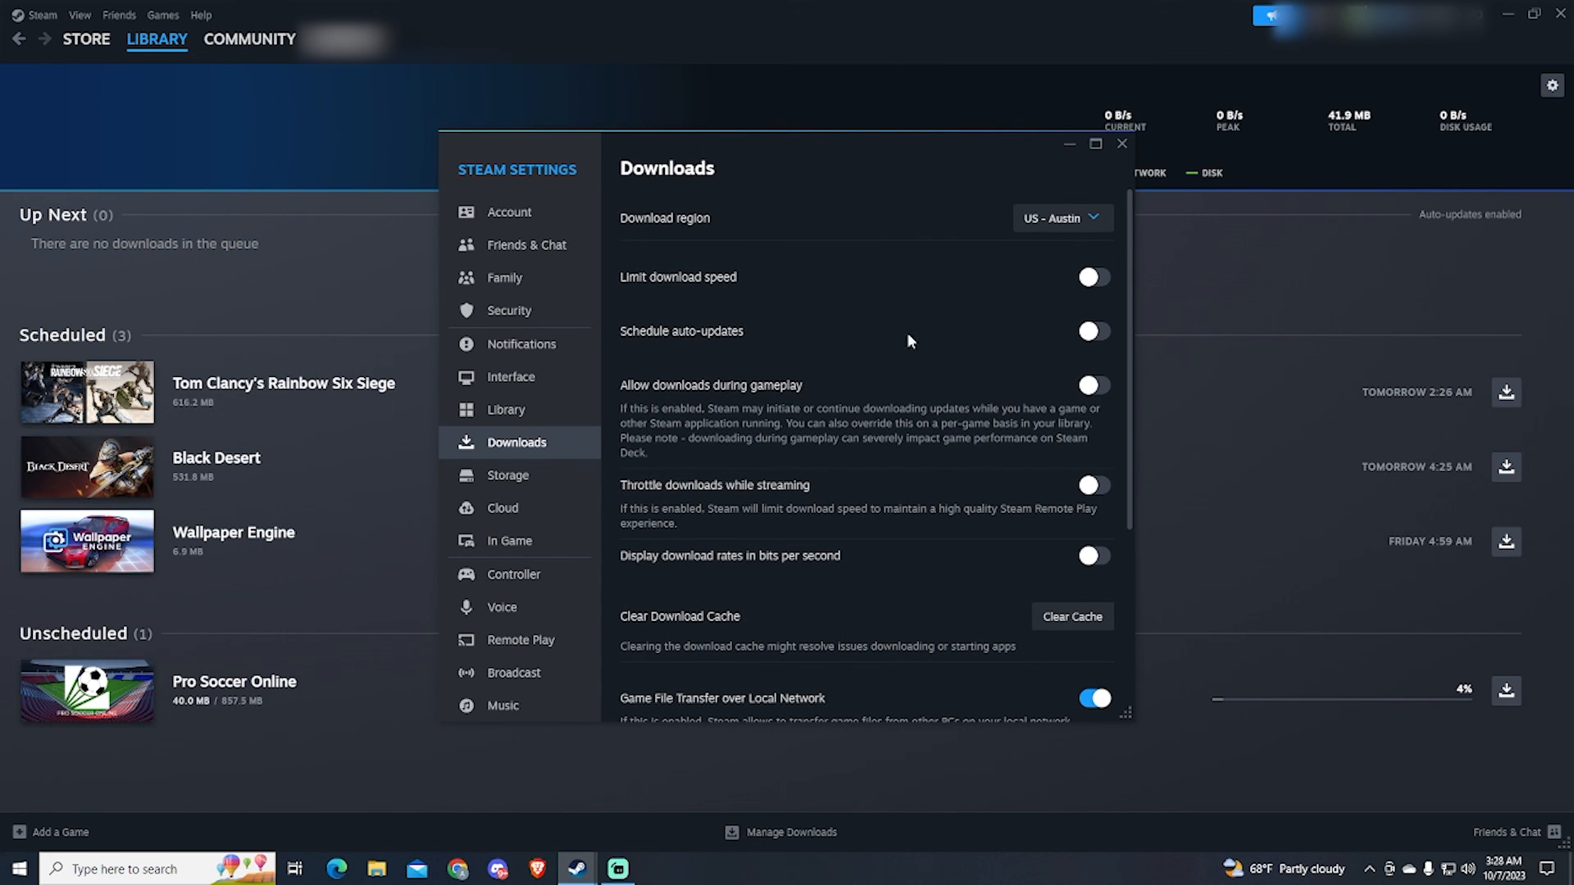
mouse_move(758, 508)
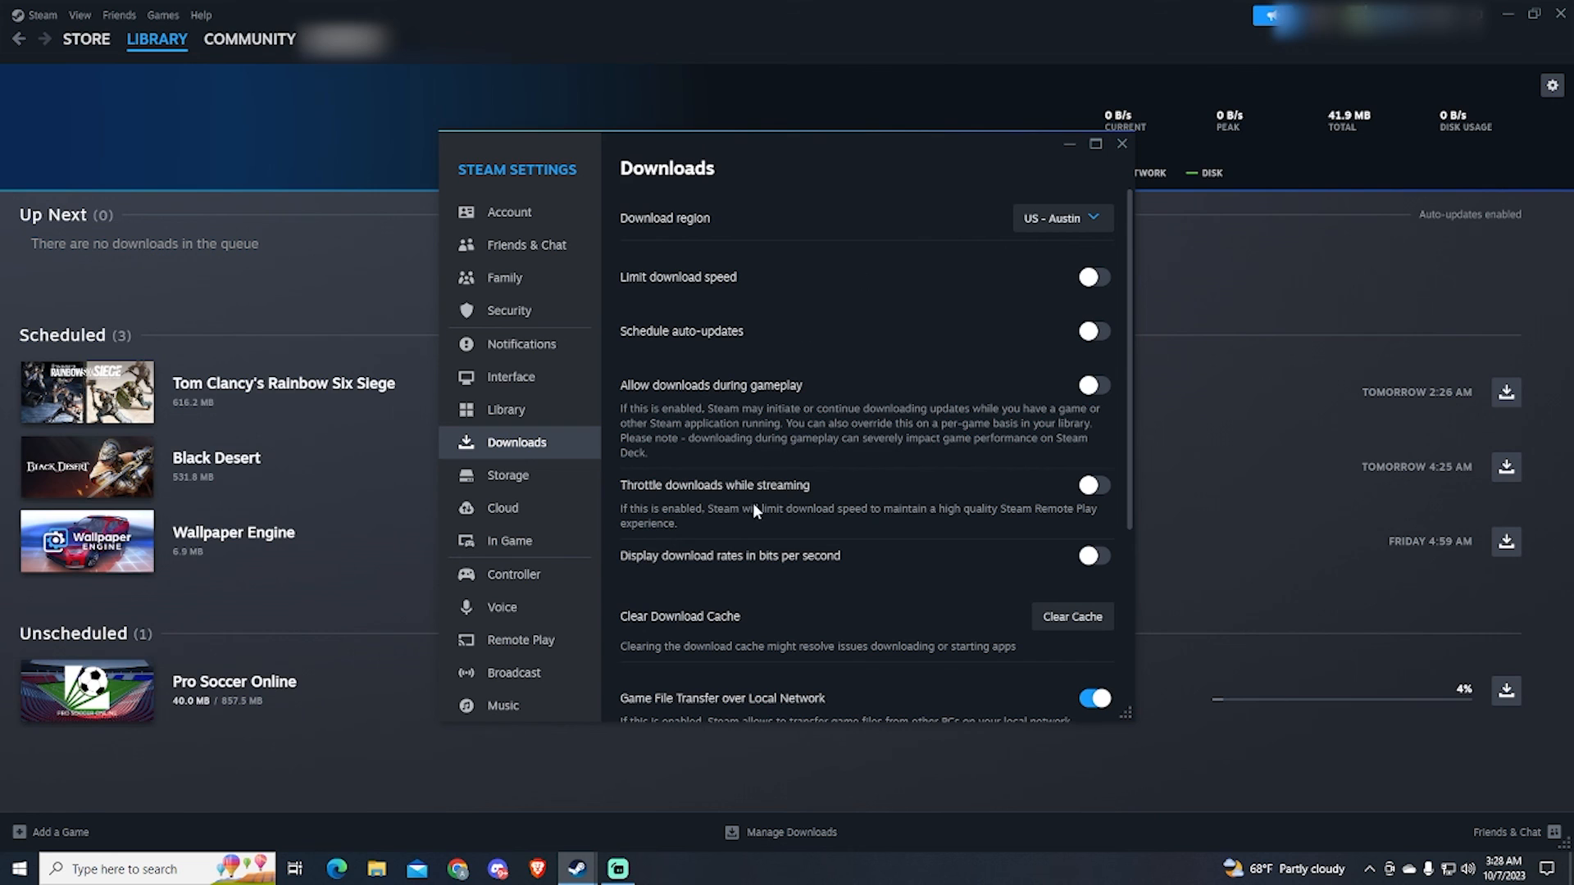